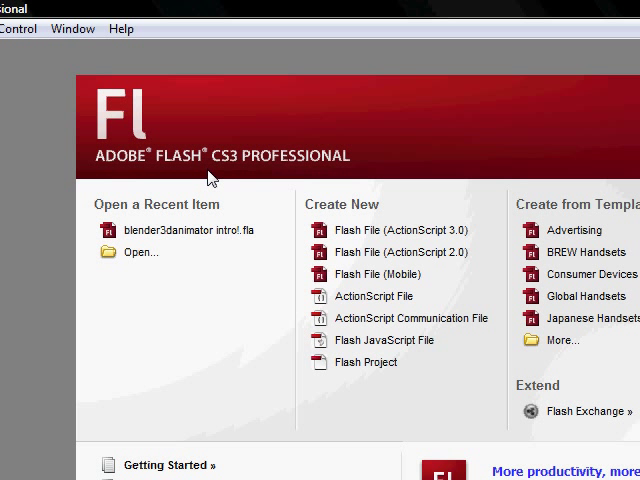
{"action": "mouse_move", "coordinate": [248, 150]}
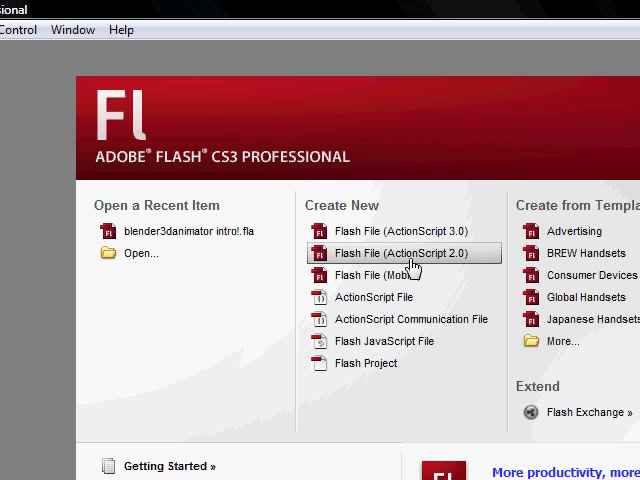
{"action": "mouse_move", "coordinate": [410, 270]}
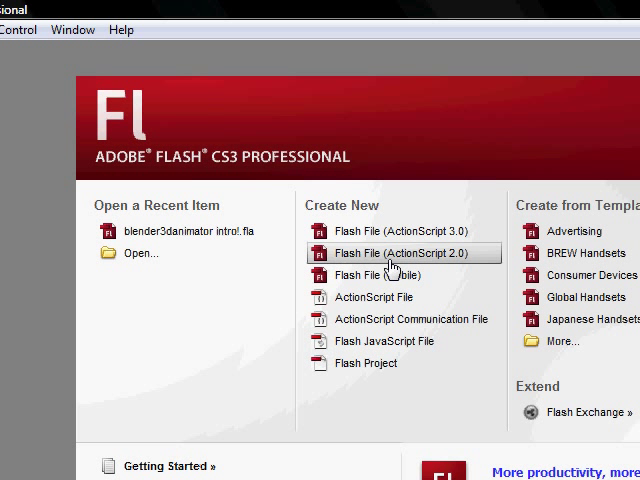
{"action": "mouse_move", "coordinate": [392, 272]}
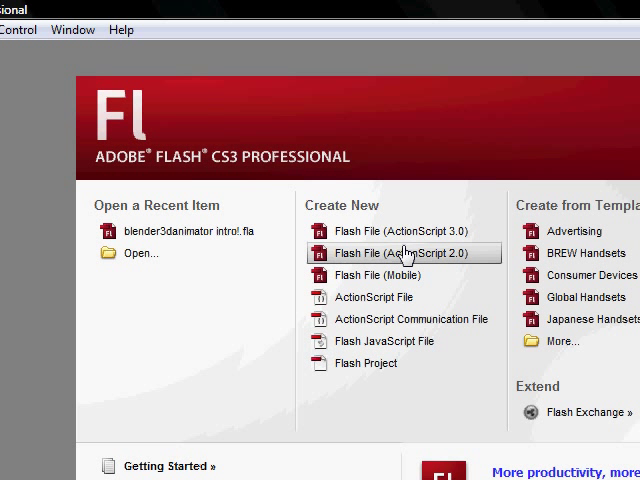
{"action": "mouse_move", "coordinate": [400, 232]}
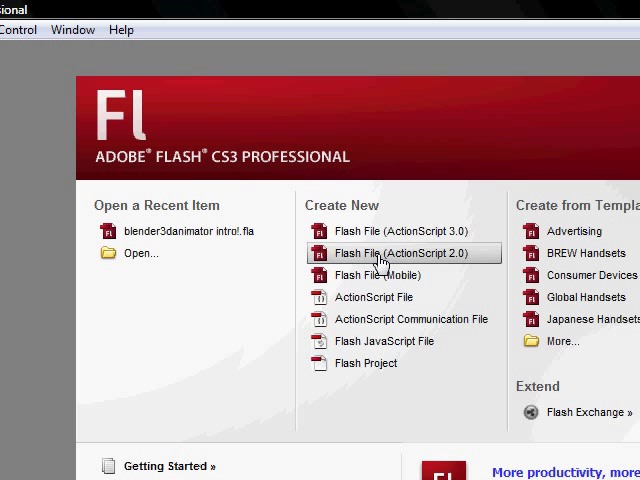
Start a new ActionScript 2.0 document sized 640 by 480 pixels at 15 fps.
{"action": "left_click", "coordinate": [404, 252]}
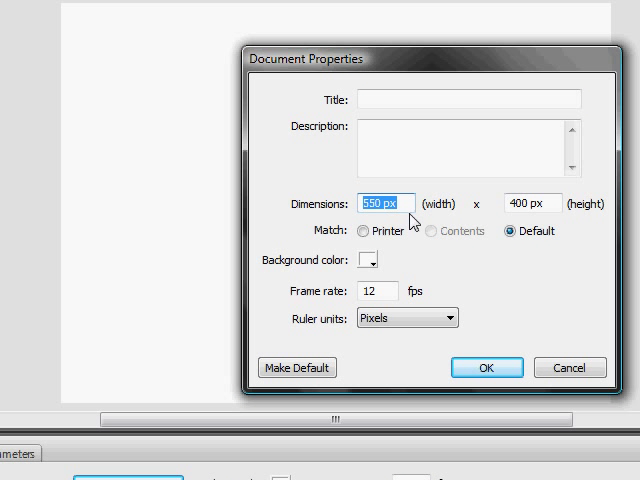
{"action": "type", "text": "640"}
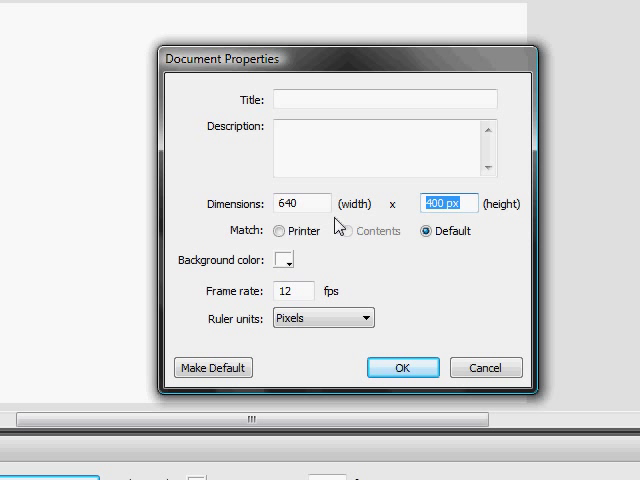
{"action": "type", "text": "480"}
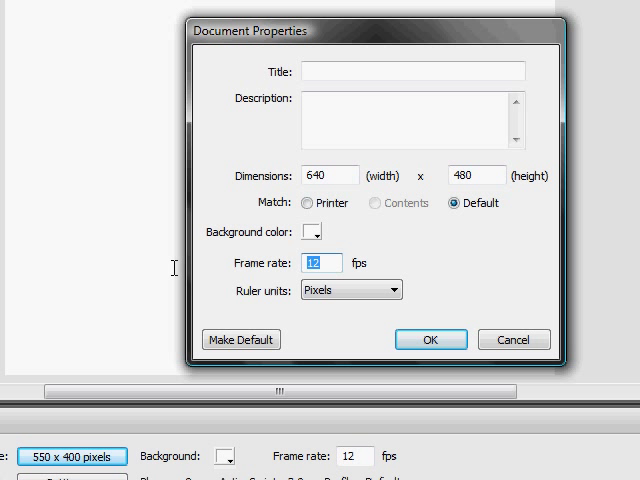
{"action": "type", "text": "15"}
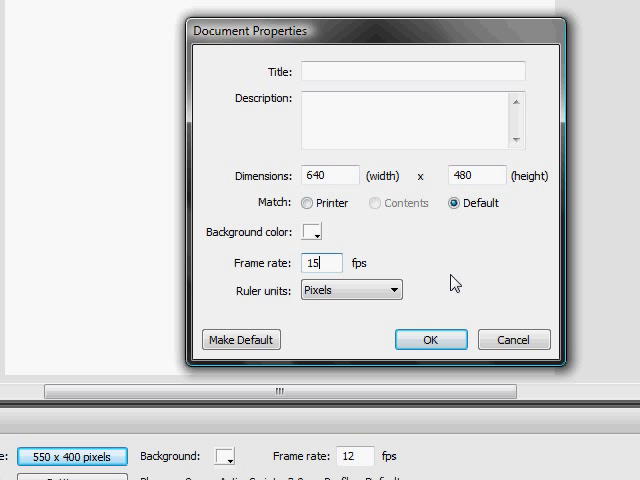
{"action": "mouse_move", "coordinate": [308, 236]}
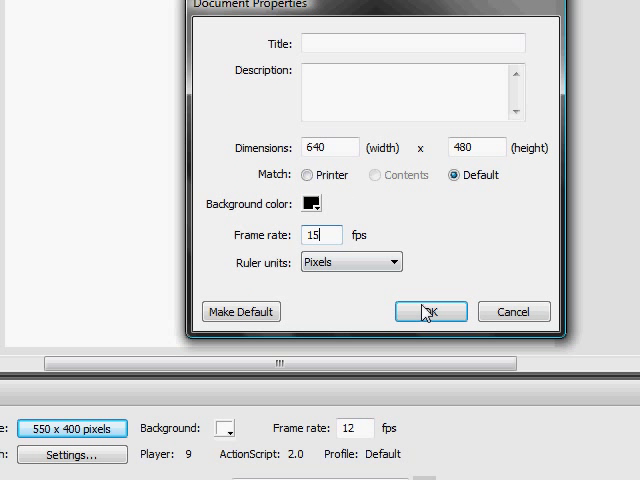
Confirm the document settings so the stage turns black.
{"action": "left_click", "coordinate": [428, 312]}
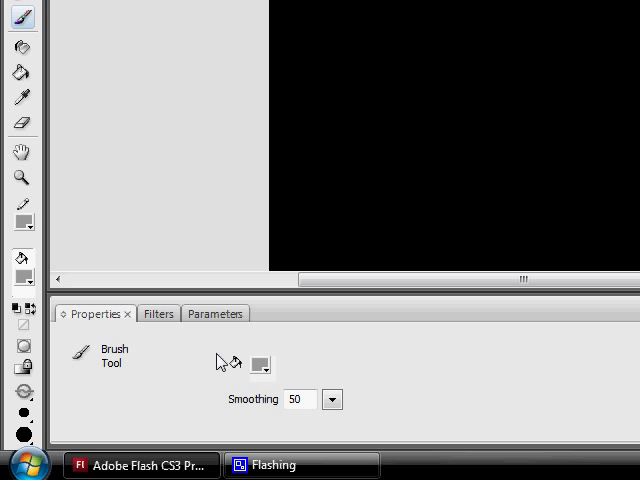
Set the brush fill colour to white from the palette.
{"action": "left_click", "coordinate": [260, 364]}
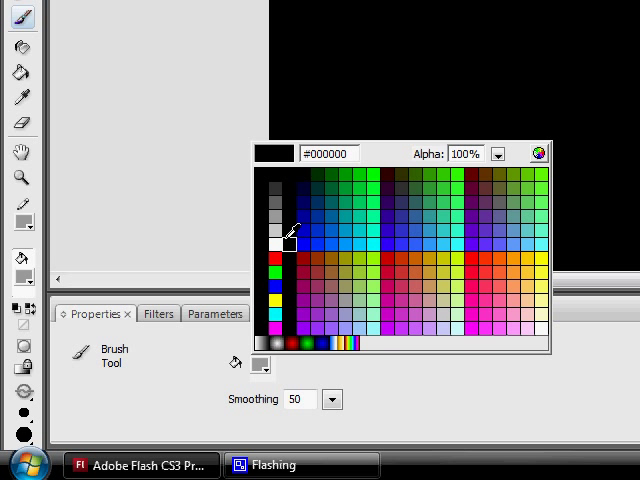
{"action": "left_click", "coordinate": [284, 236]}
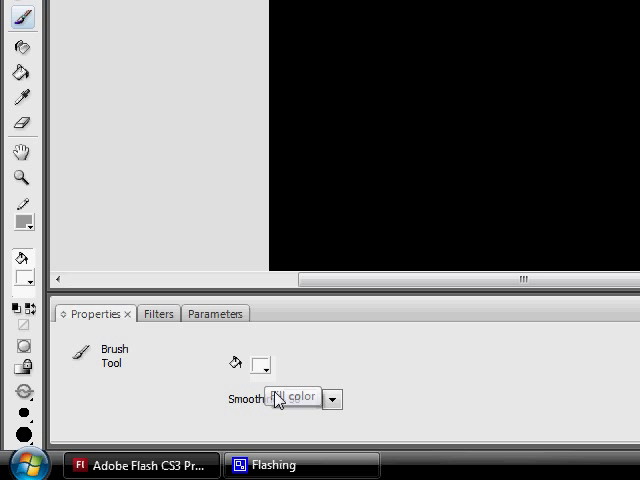
{"action": "left_click", "coordinate": [332, 400]}
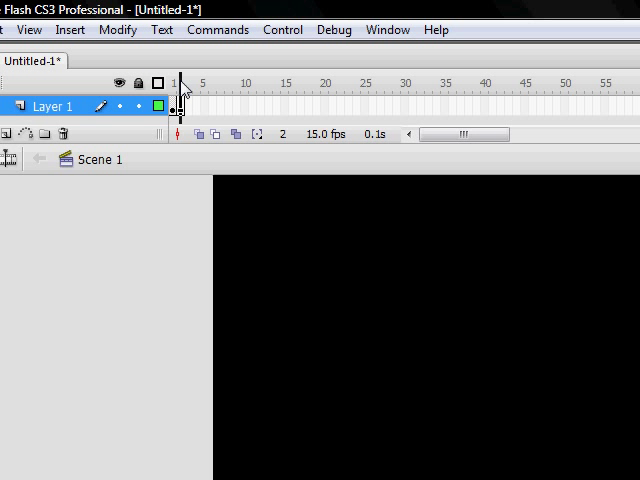
{"action": "mouse_move", "coordinate": [184, 88]}
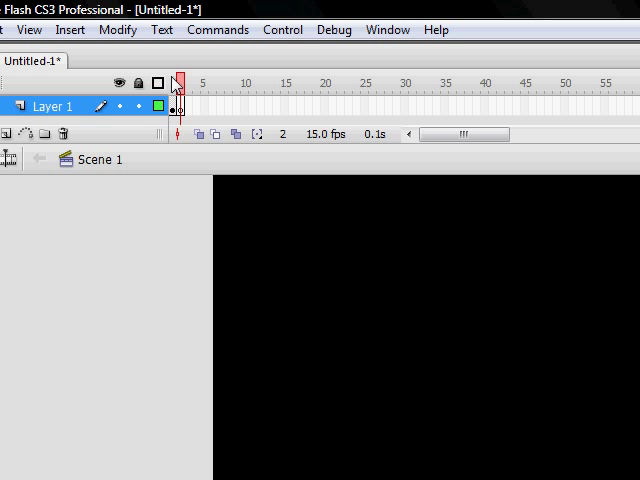
{"action": "mouse_move", "coordinate": [198, 134]}
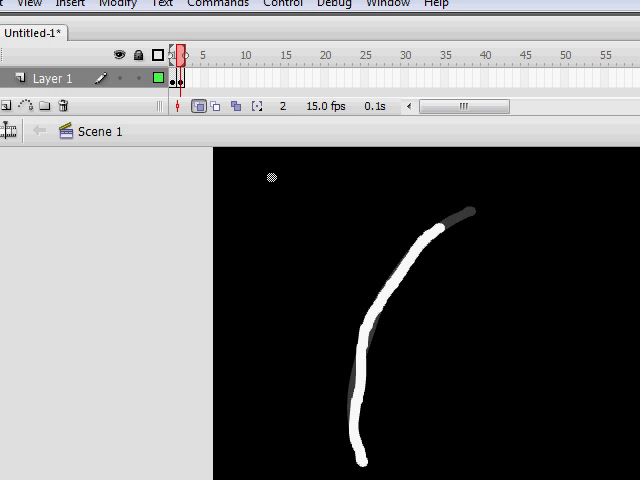
Advance to frame 3 and turn on onion skinning to see earlier frames.
{"action": "left_click", "coordinate": [190, 56]}
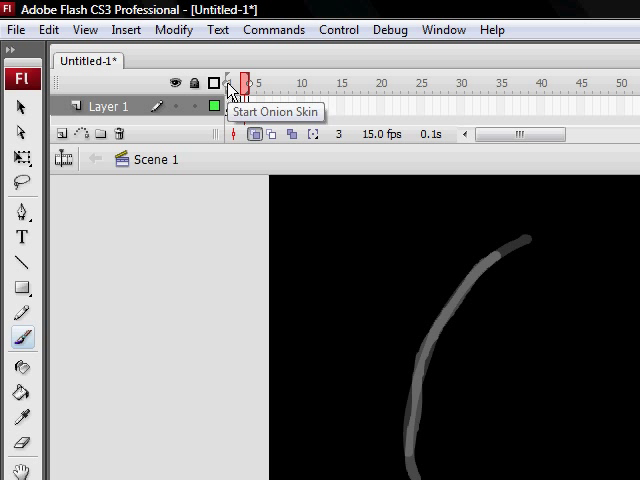
{"action": "left_click", "coordinate": [234, 84]}
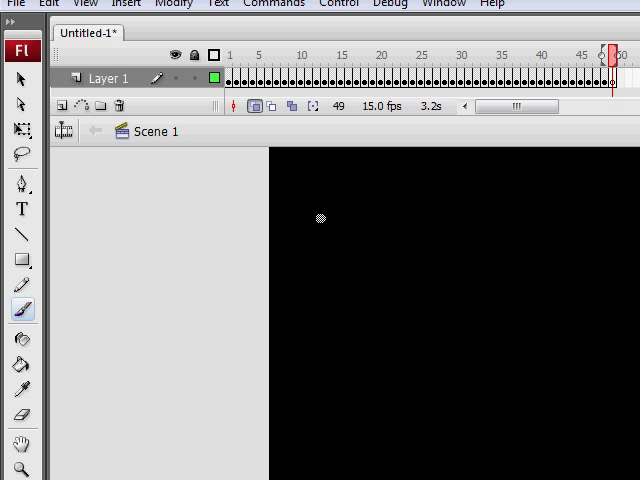
{"action": "left_click_drag", "start_coordinate": [318, 216], "coordinate": [352, 224]}
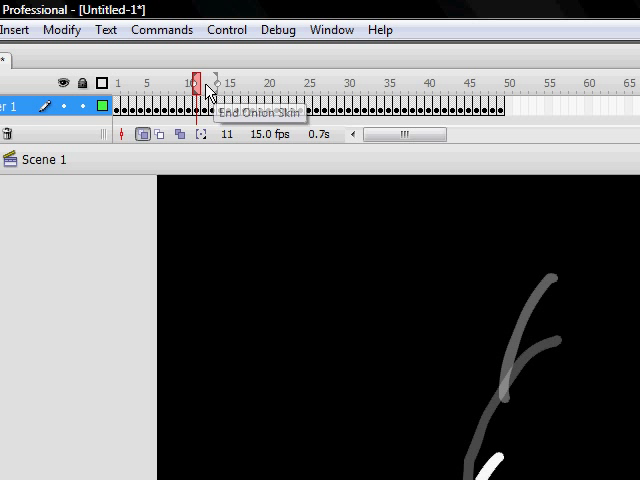
{"action": "left_click_drag", "start_coordinate": [204, 84], "coordinate": [470, 90]}
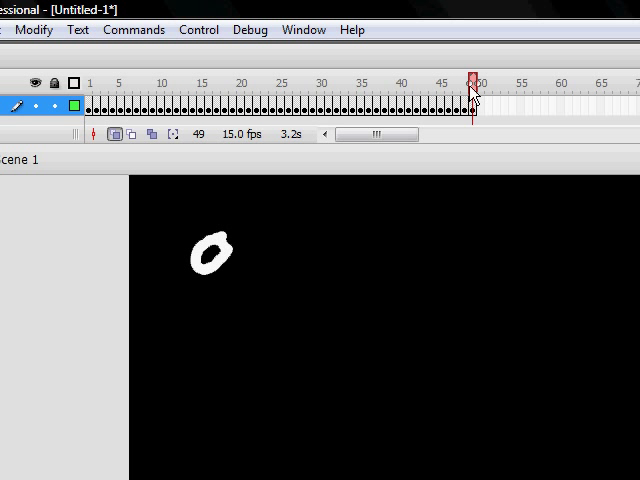